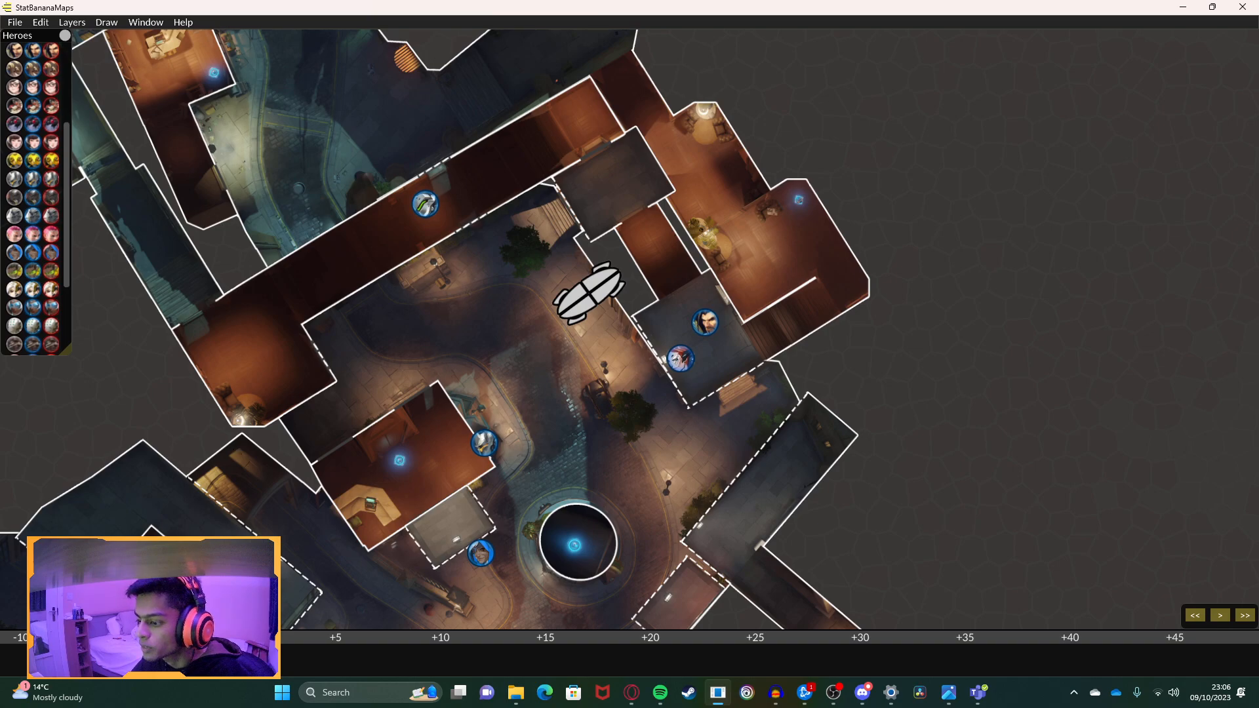
Step: Drag a blue hero token toward the objective and select the upper-street hero
left_click_drag(329, 273, 590, 121)
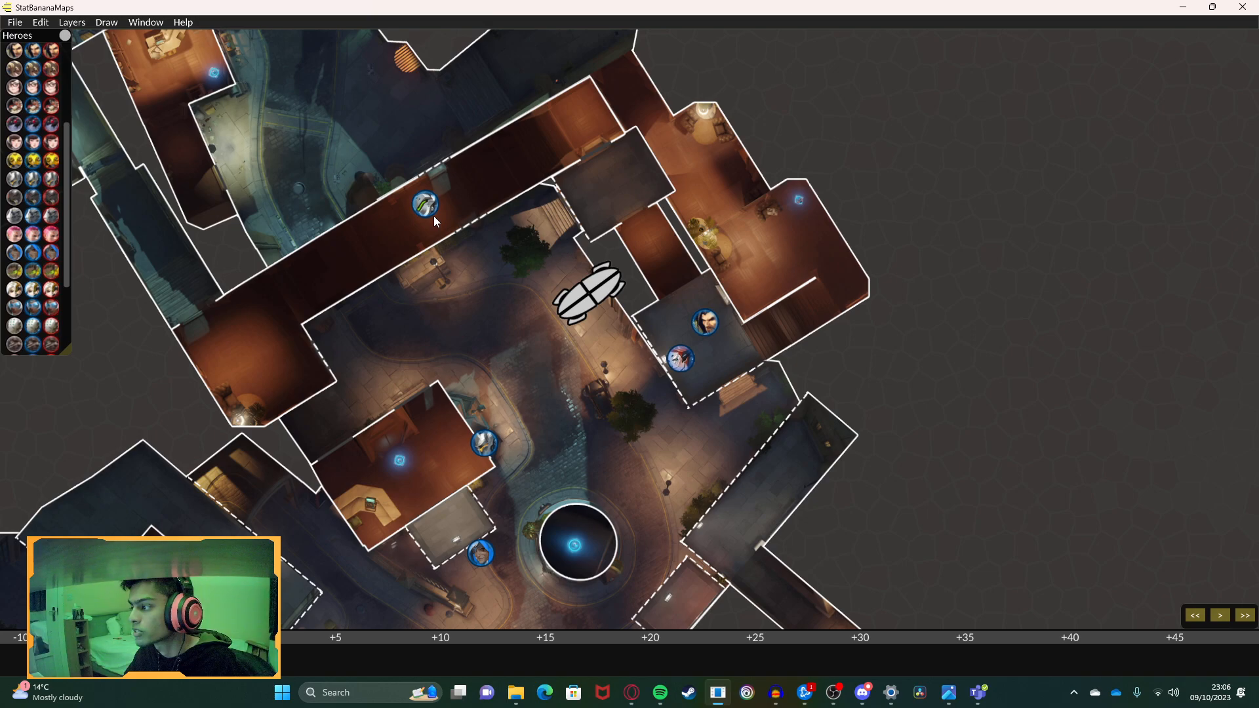
left_click(482, 553)
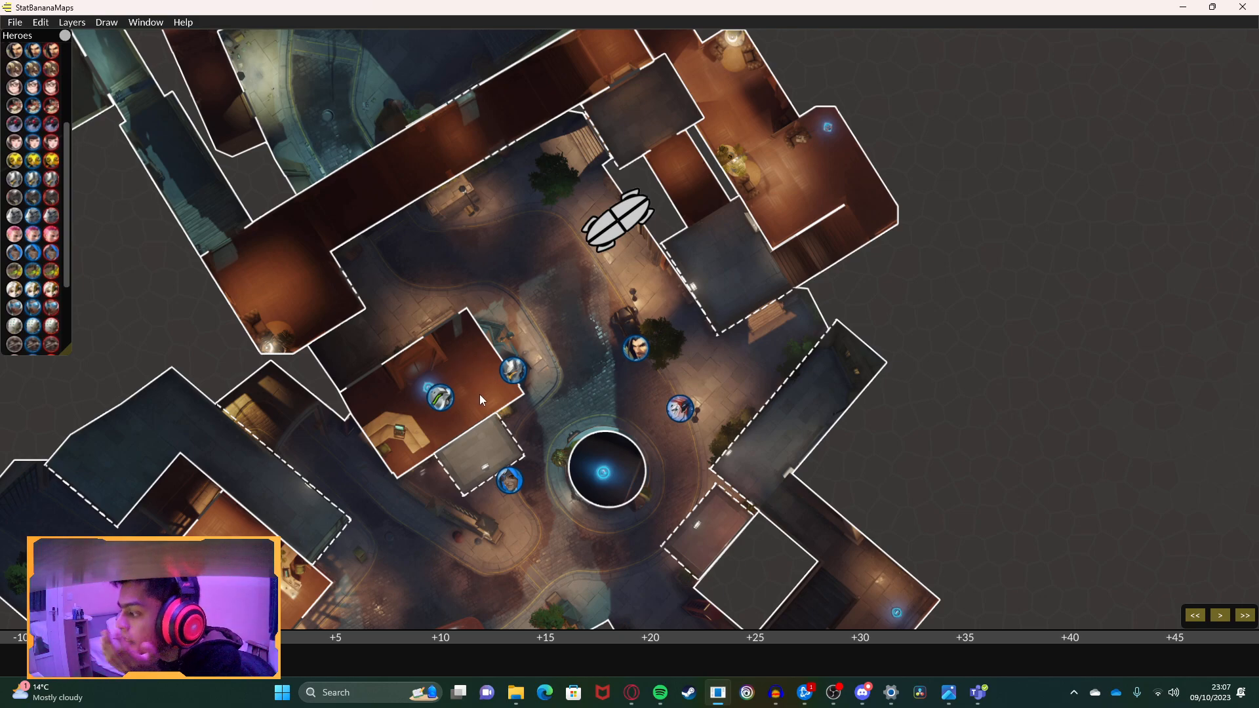
mouse_move(547, 357)
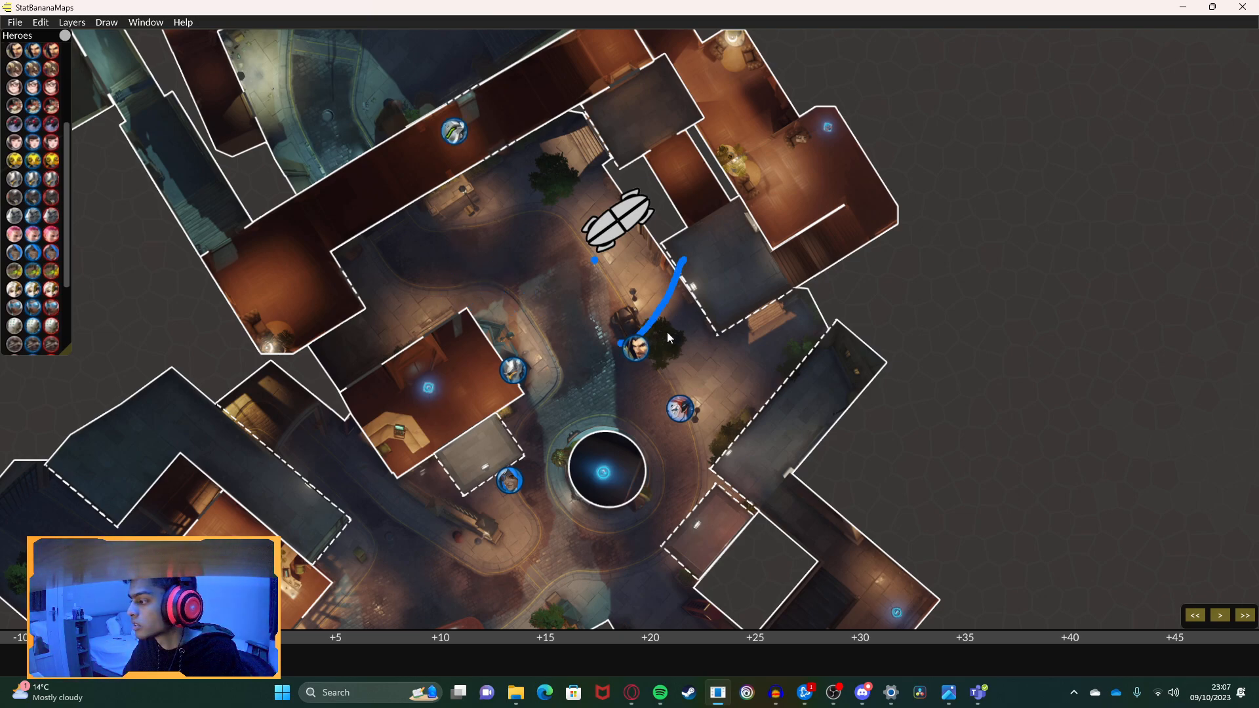
Step: Draw a blue test line from the hero toward the payload
left_click_drag(639, 343, 715, 249)
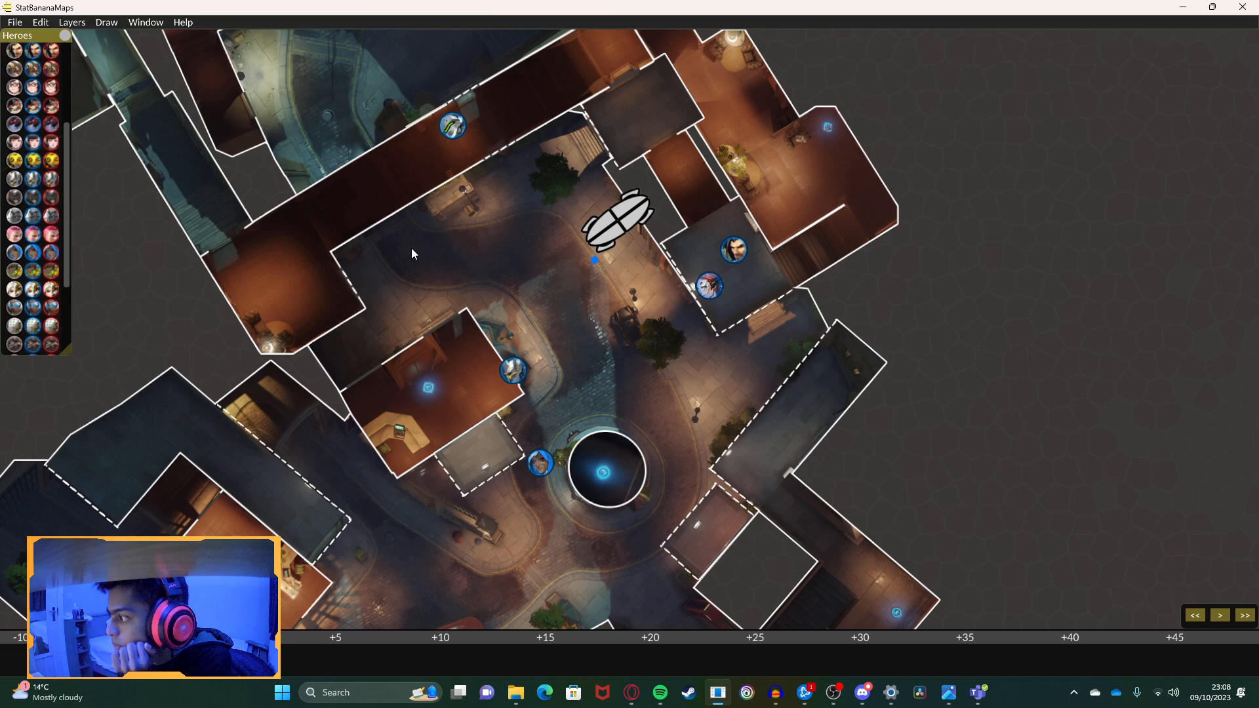
mouse_move(420, 259)
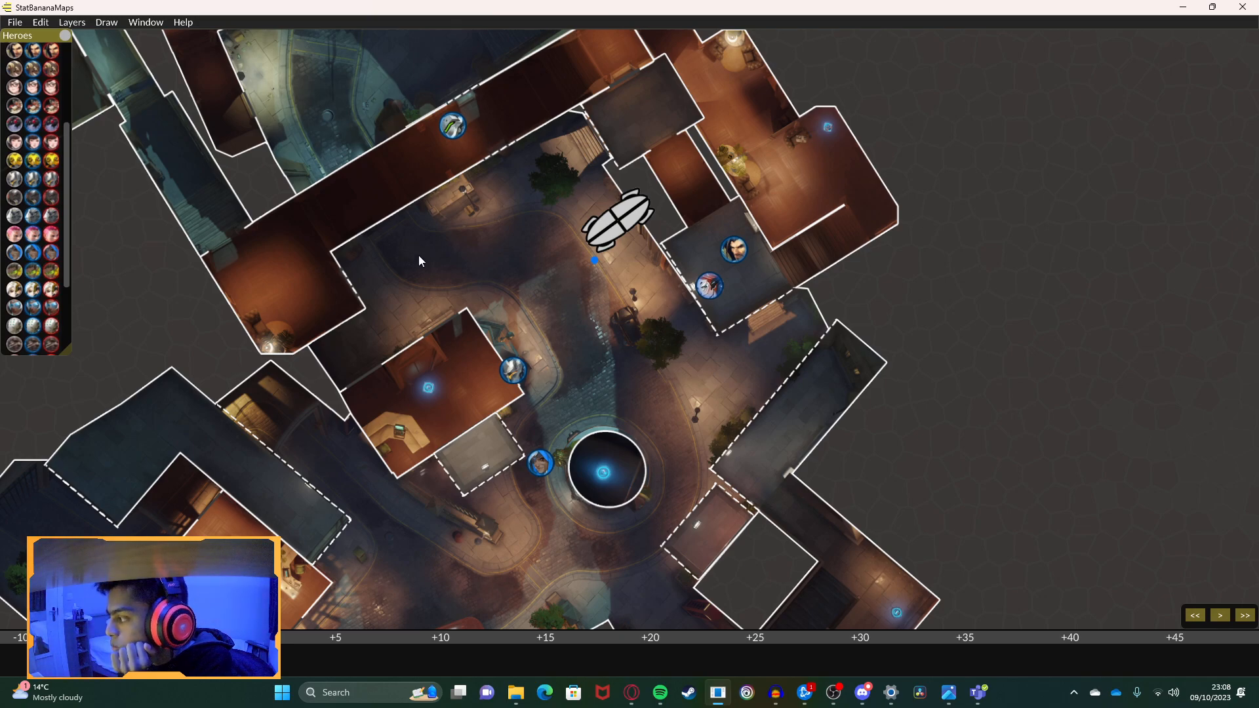
Step: Sketch a rotation arrow, circle the two right-room heroes and letter marks beside them
left_click_drag(405, 245, 394, 277)
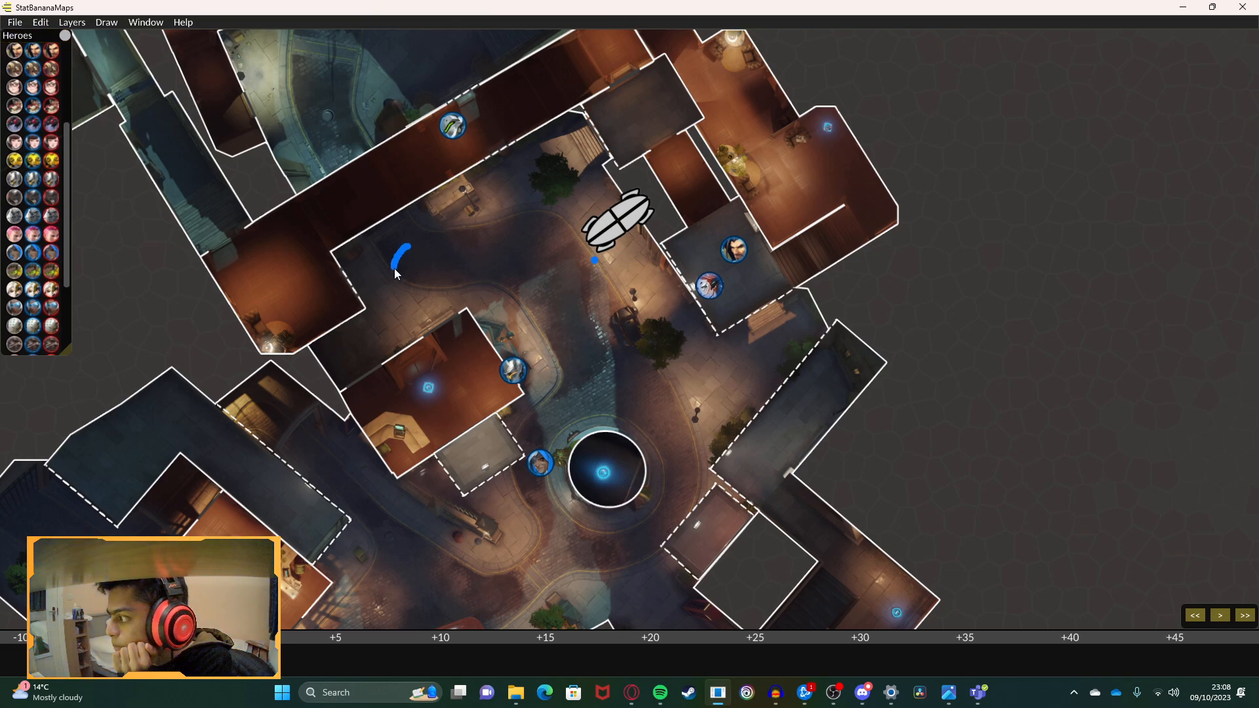
left_click_drag(400, 257, 442, 249)
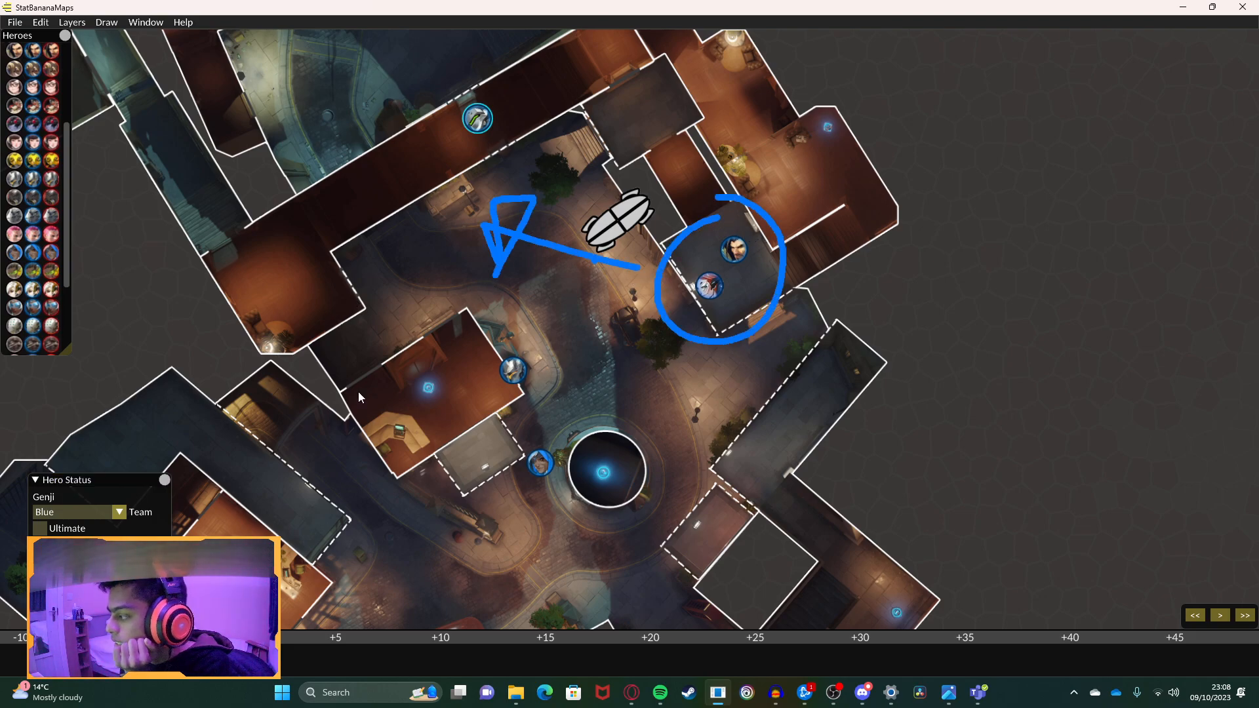
mouse_move(527, 345)
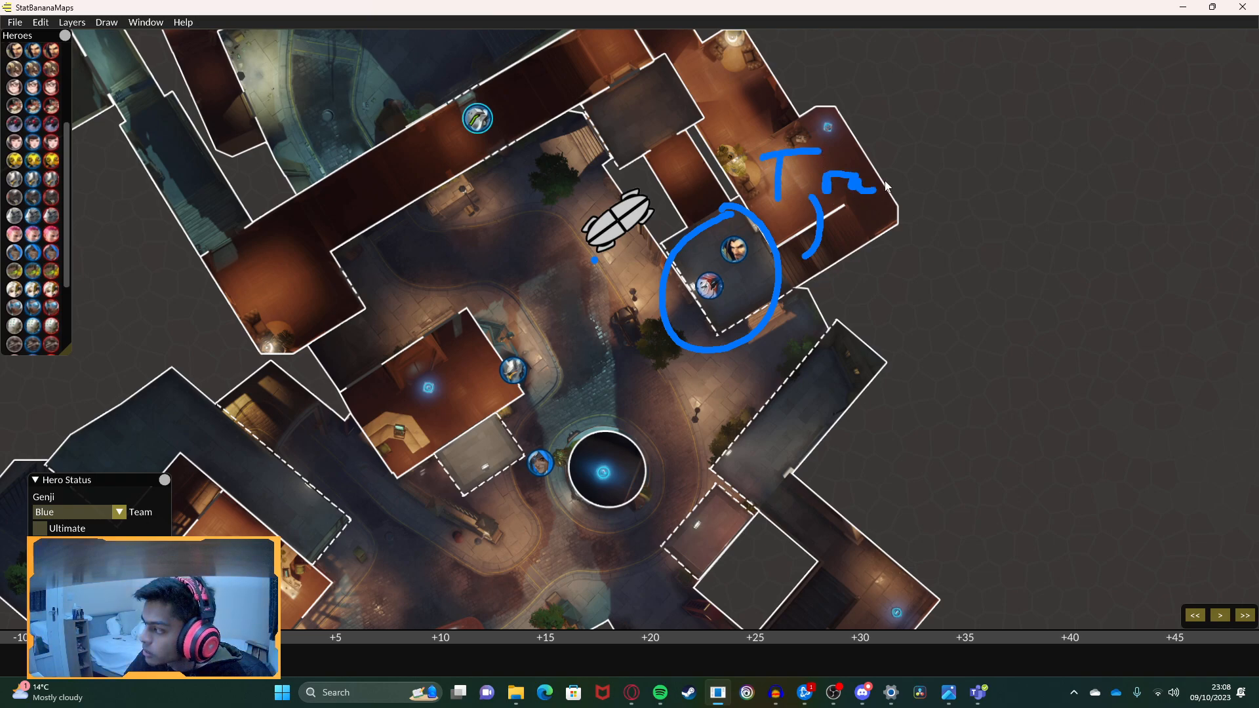
left_click_drag(827, 185, 947, 281)
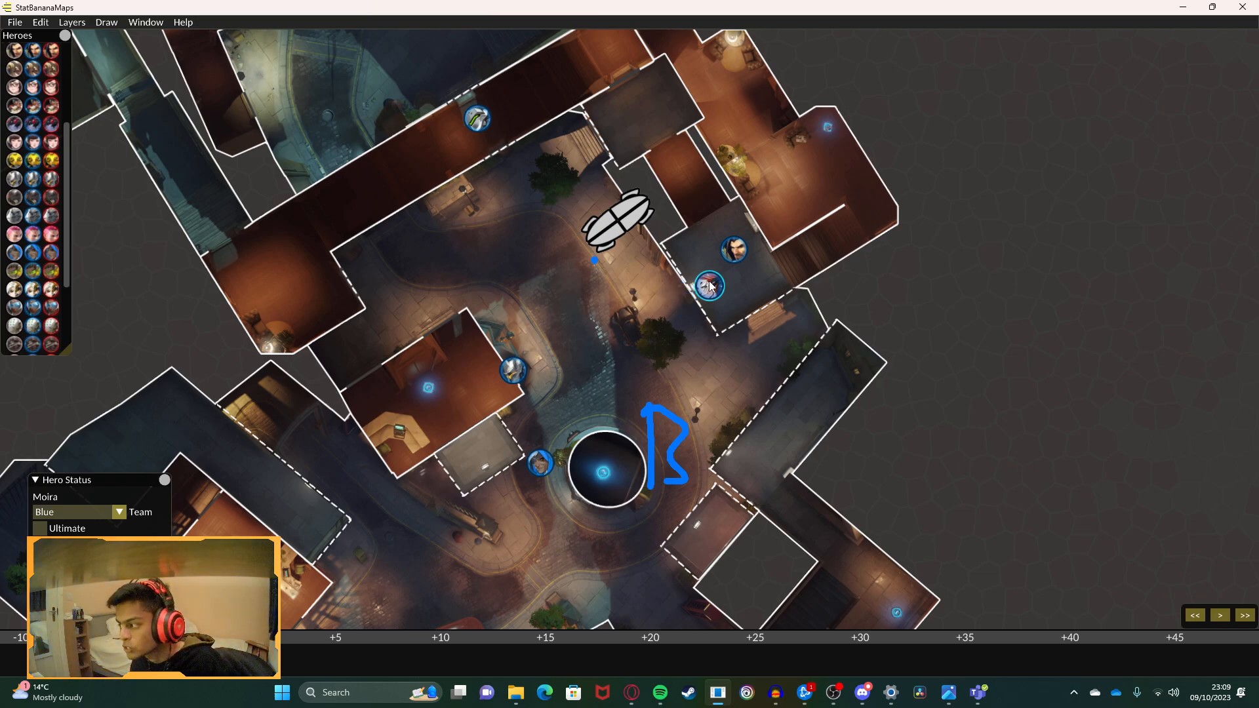
mouse_move(608, 350)
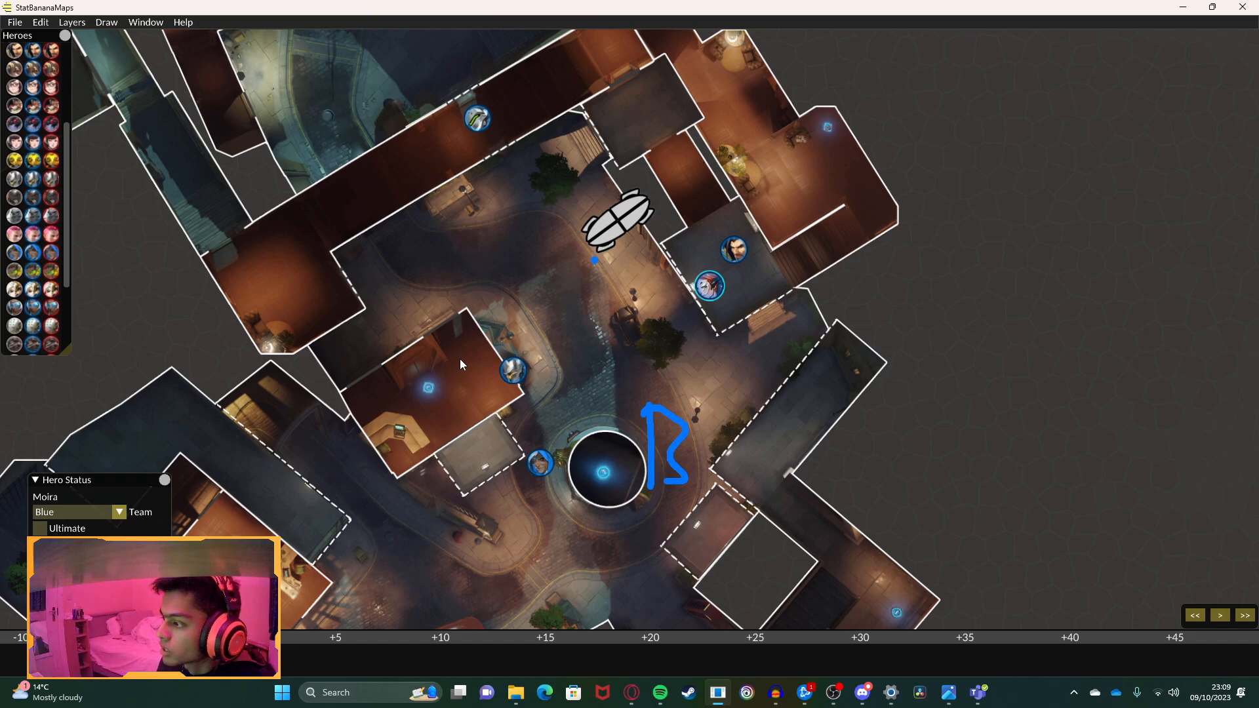
Step: Write a blue letter B next to the central objective circle
left_click_drag(405, 141, 401, 181)
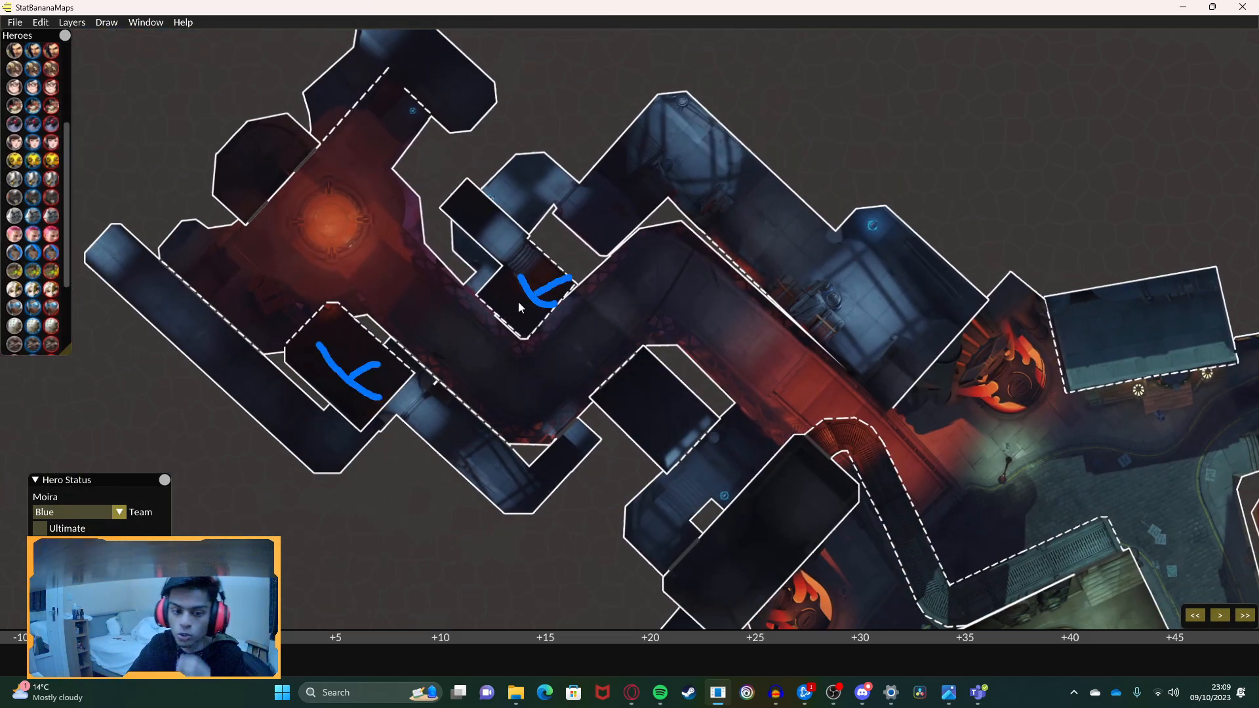
Step: Undo the earlier strokes and handwrite G, K and H in the small room
key("ctrl+z")
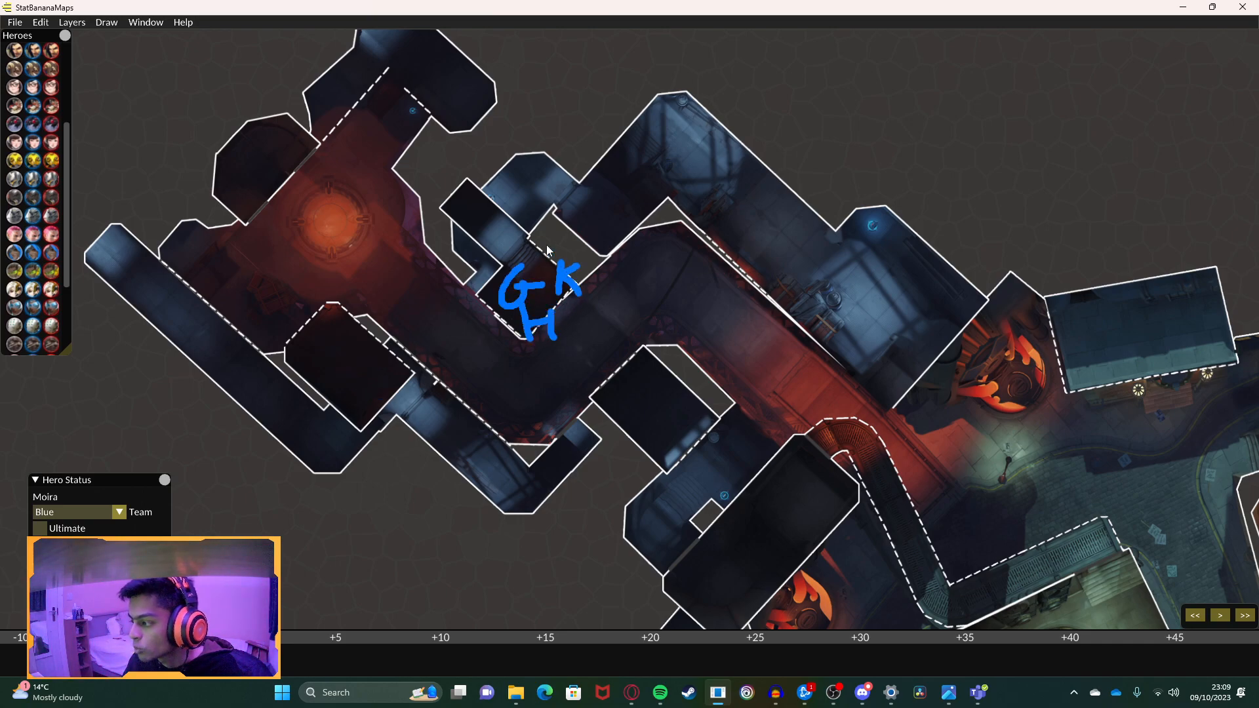
left_click_drag(546, 241, 546, 393)
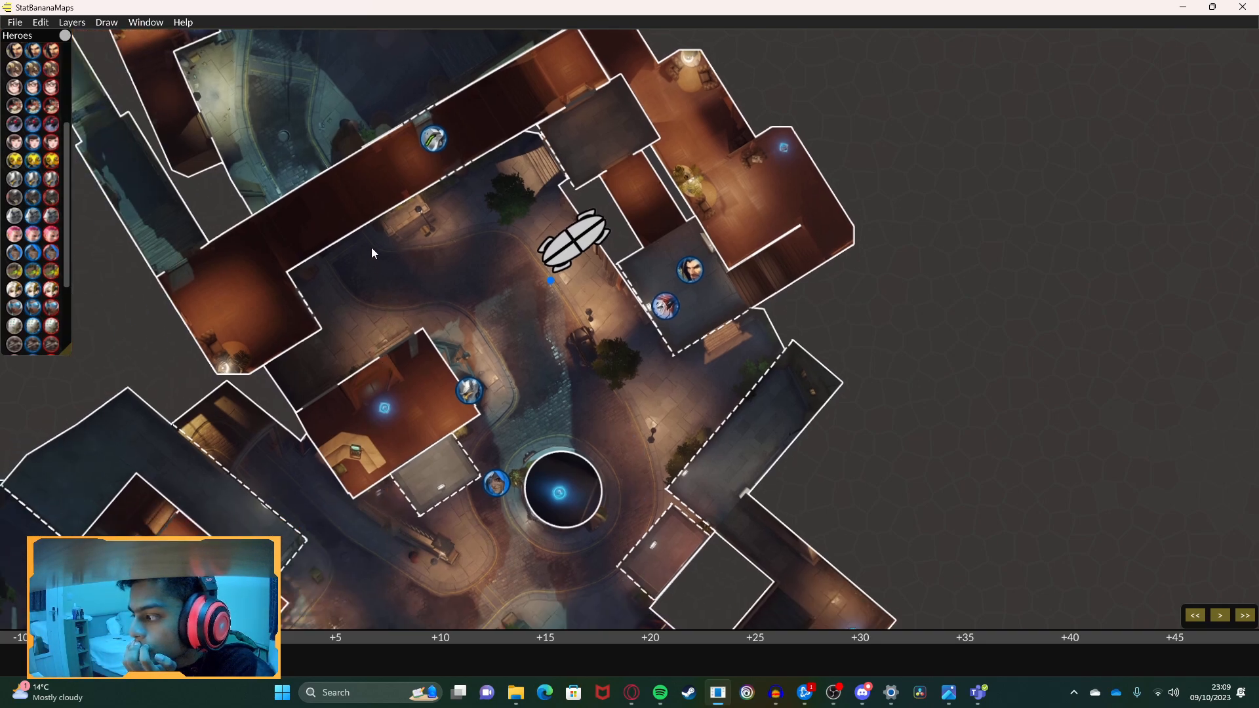
Step: Draw a curved blue stroke and letter marks in the left courtyard
left_click_drag(363, 233, 393, 362)
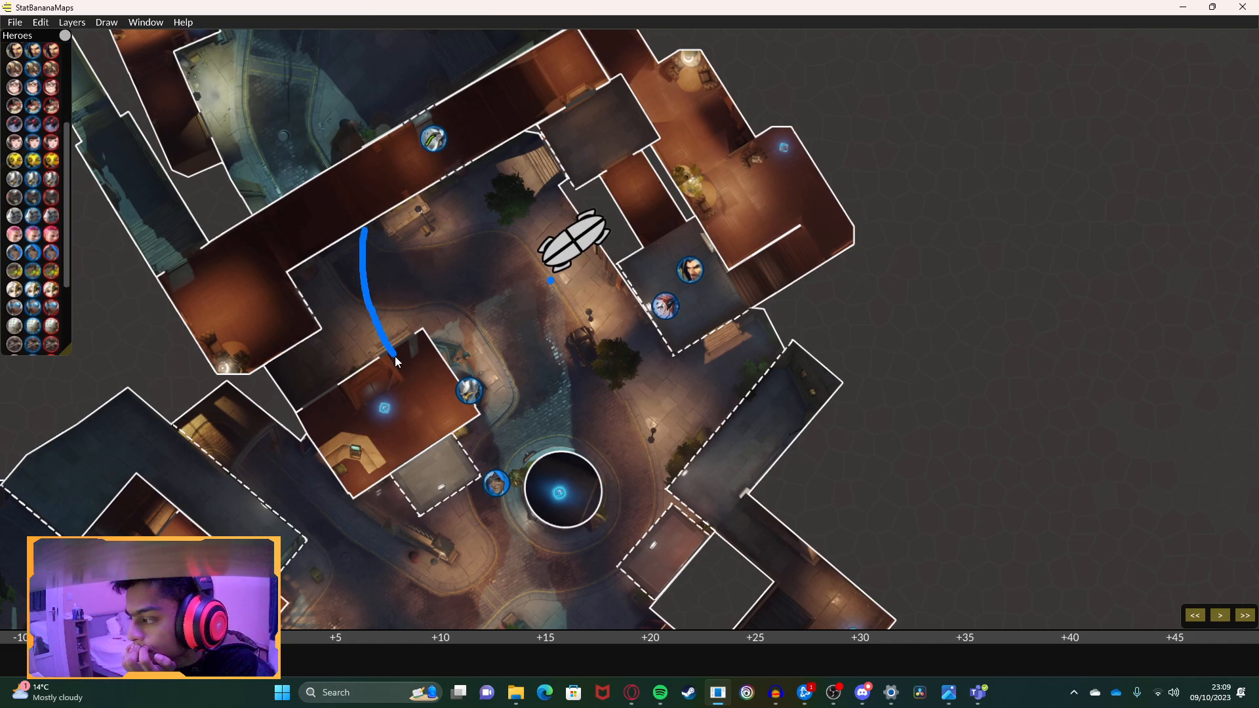
left_click_drag(394, 233, 393, 362)
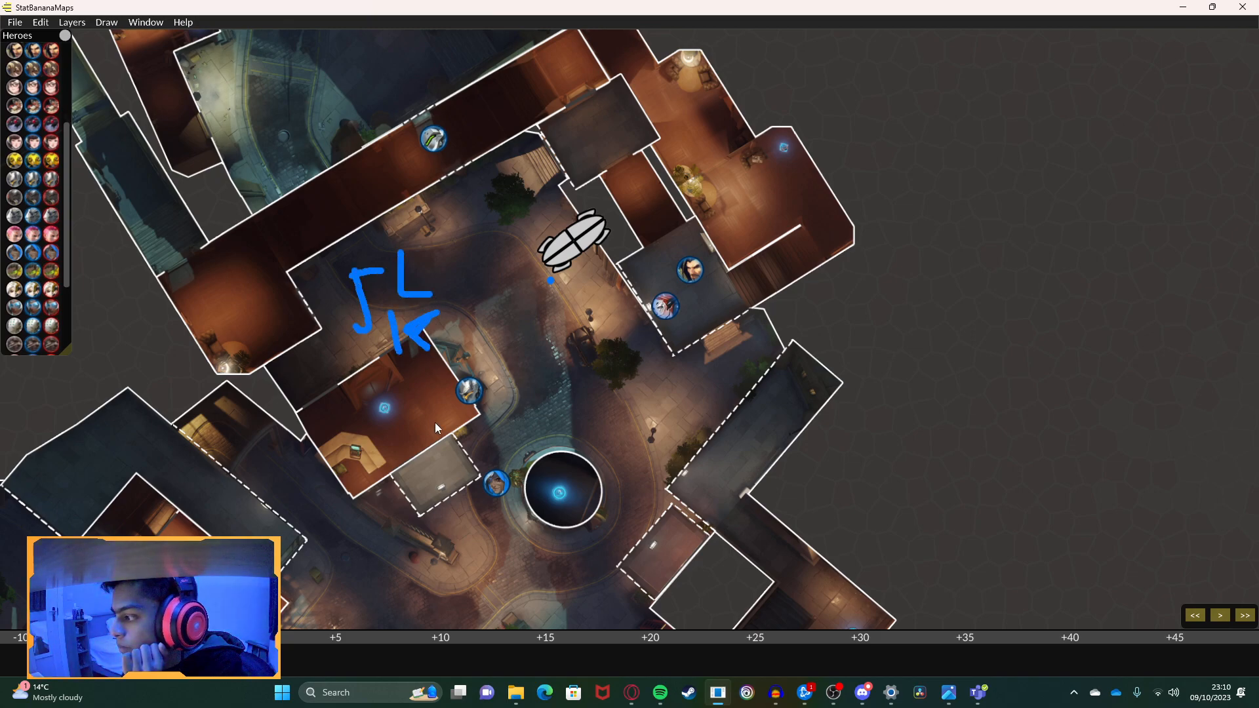
Step: Ring each hero token in blue and sketch curved rotation arrows around payload and objective
left_click_drag(498, 446, 470, 477)
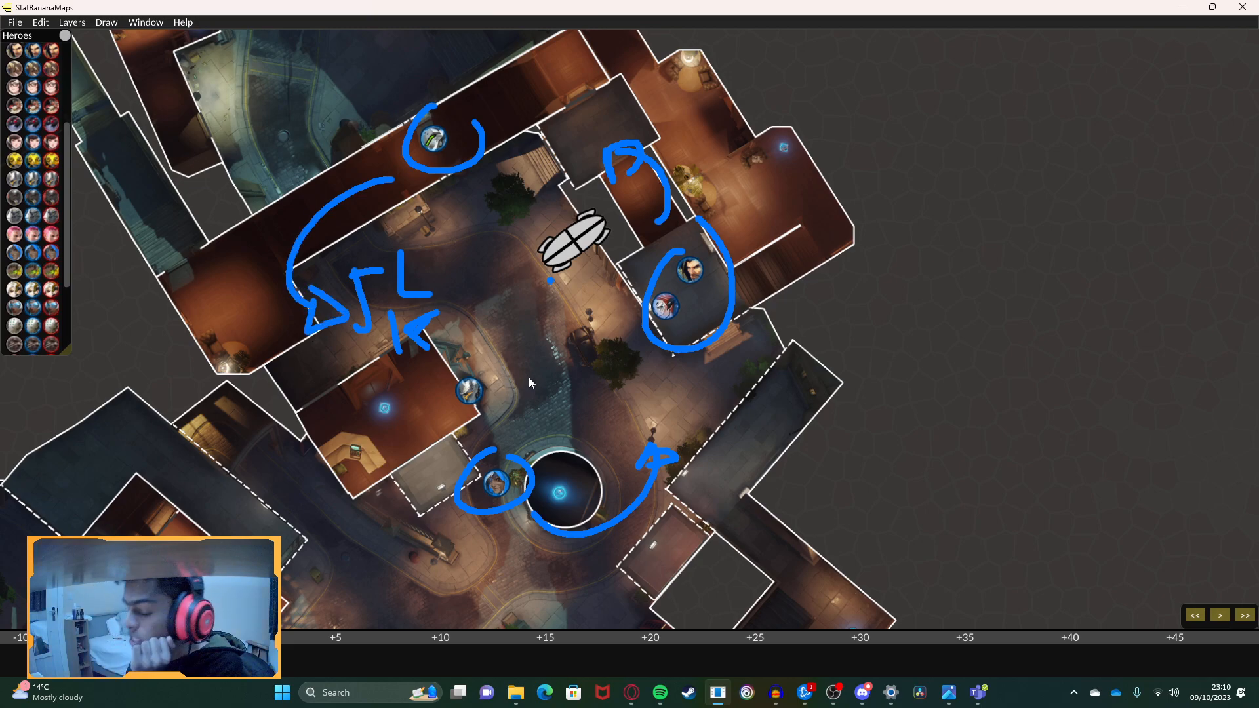
mouse_move(530, 382)
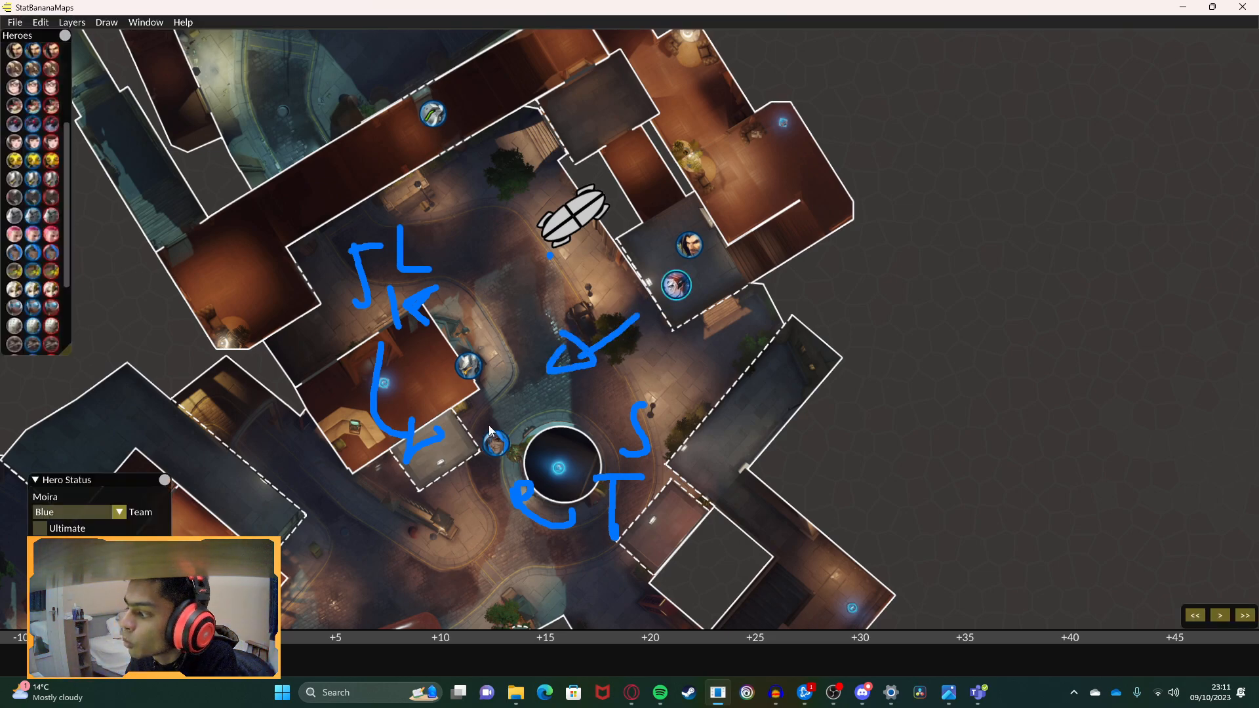
Step: Draw a blue arrow descending from the upper-street hero toward the courtyard
left_click_drag(470, 454, 574, 434)
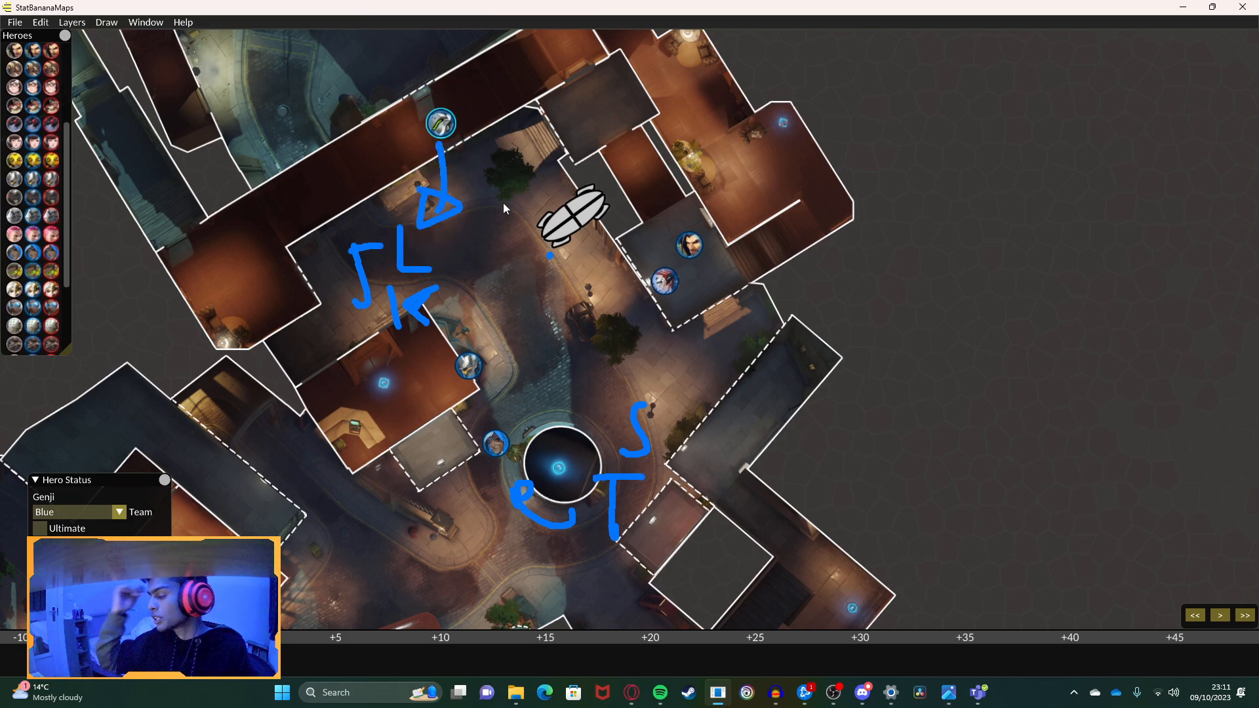
Step: Erase the line and arrowhead beneath the upper-street hero token
left_click_drag(485, 237, 578, 401)
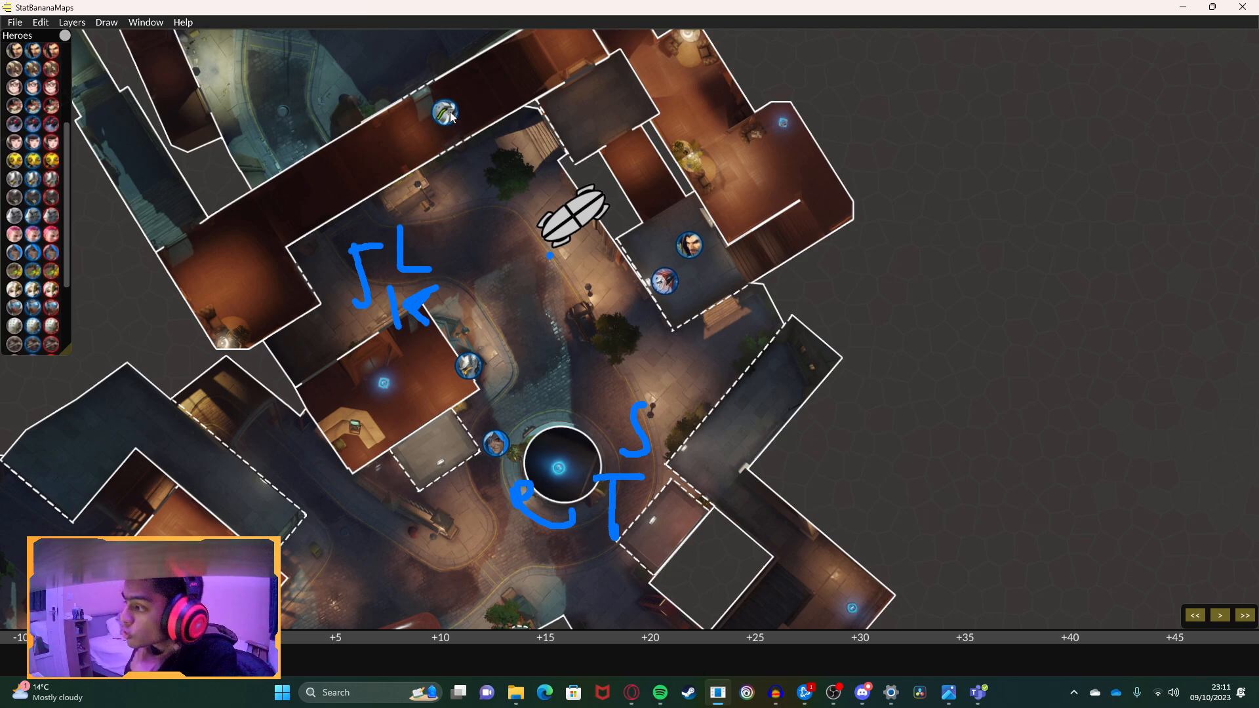
mouse_move(453, 151)
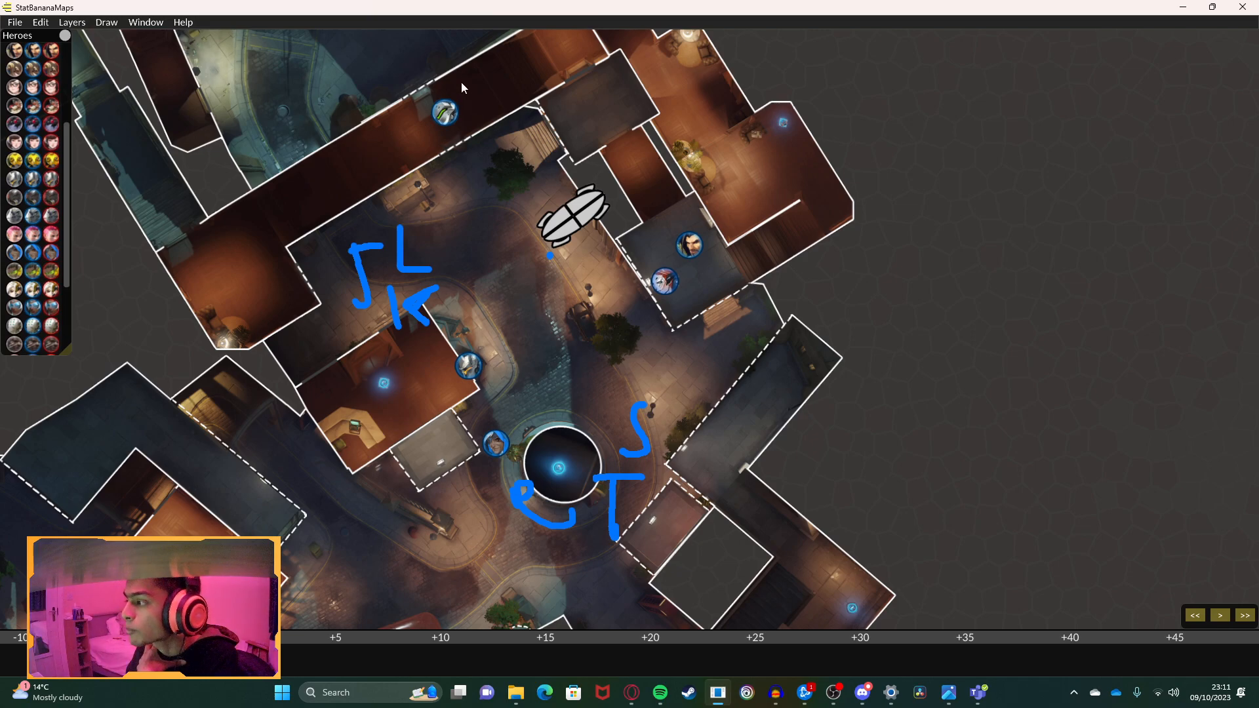
mouse_move(449, 231)
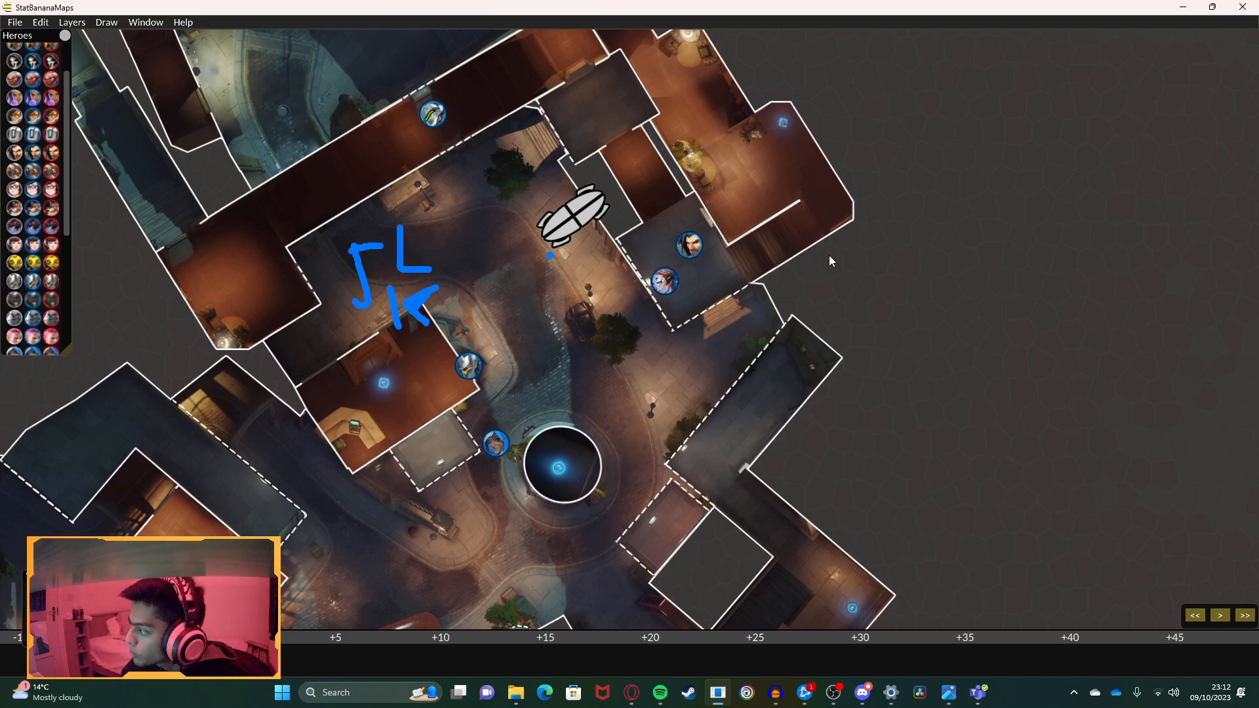
left_click_drag(835, 205, 875, 281)
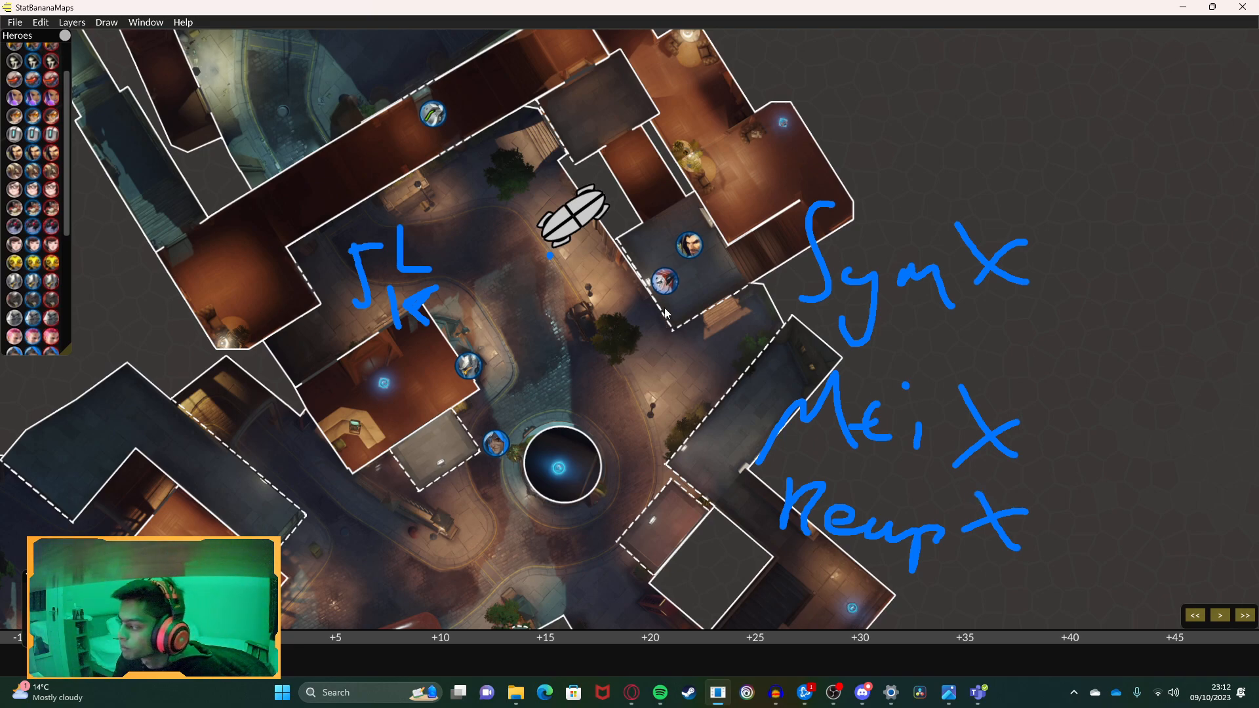
mouse_move(499, 366)
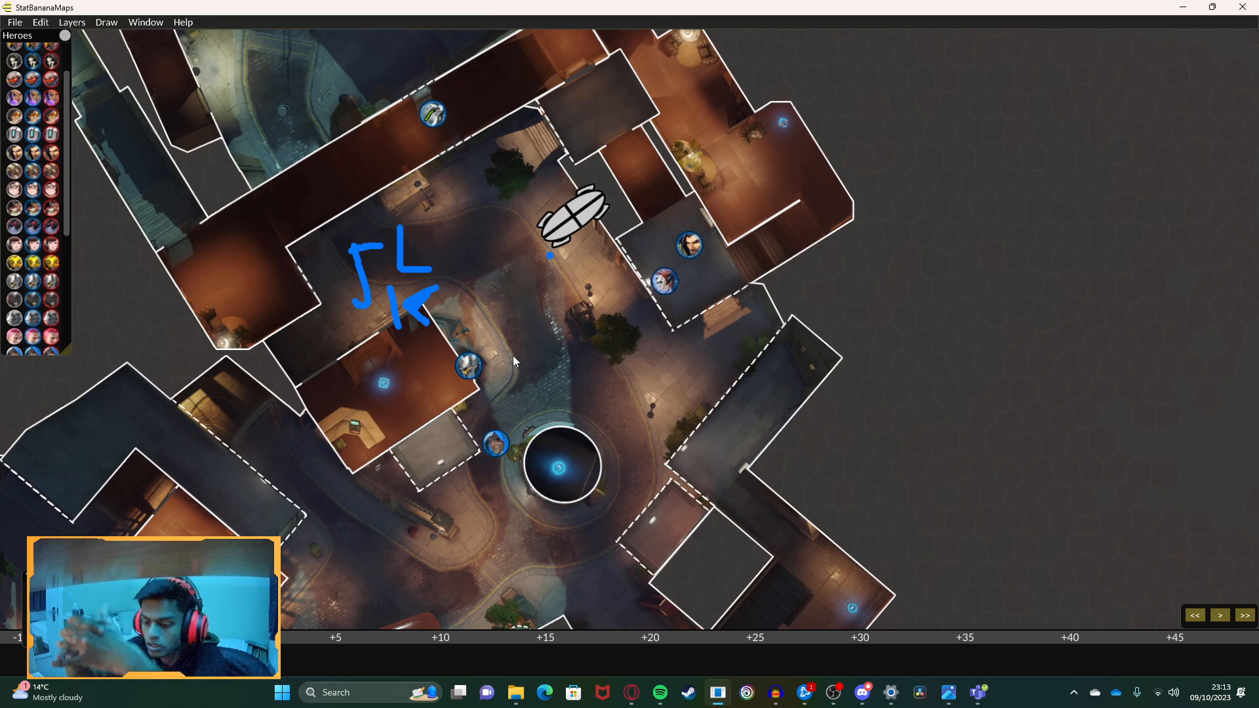
mouse_move(586, 314)
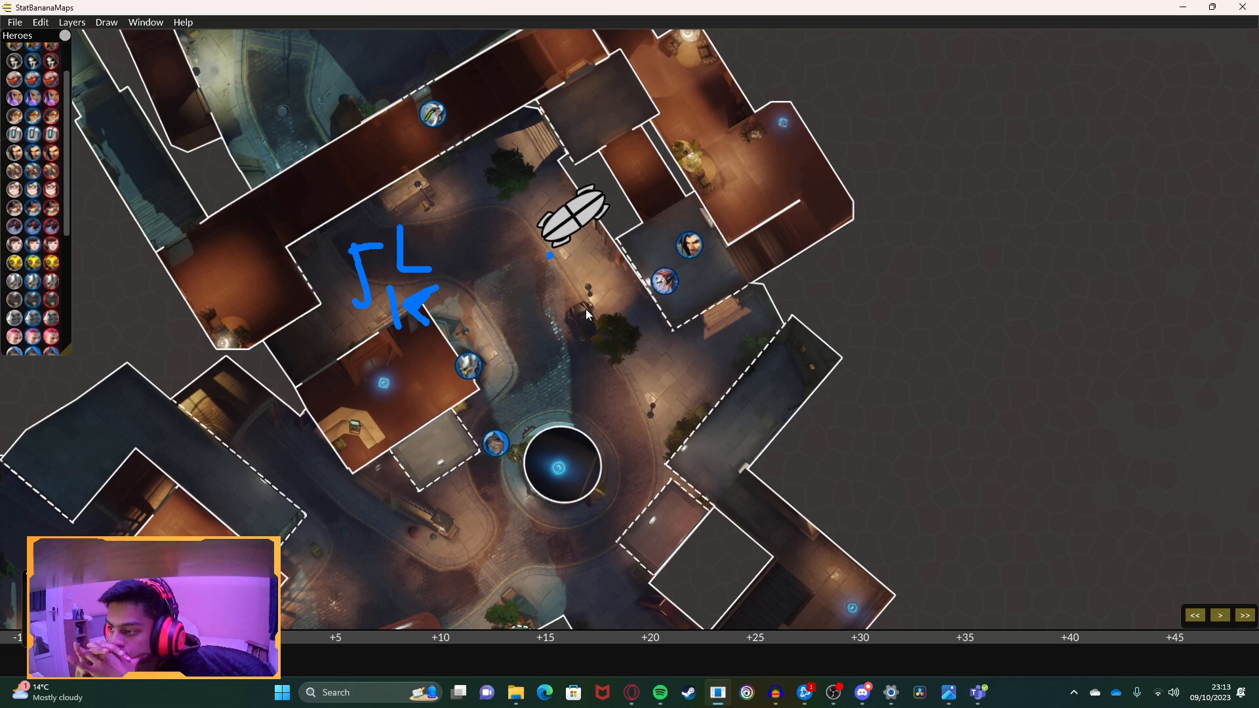